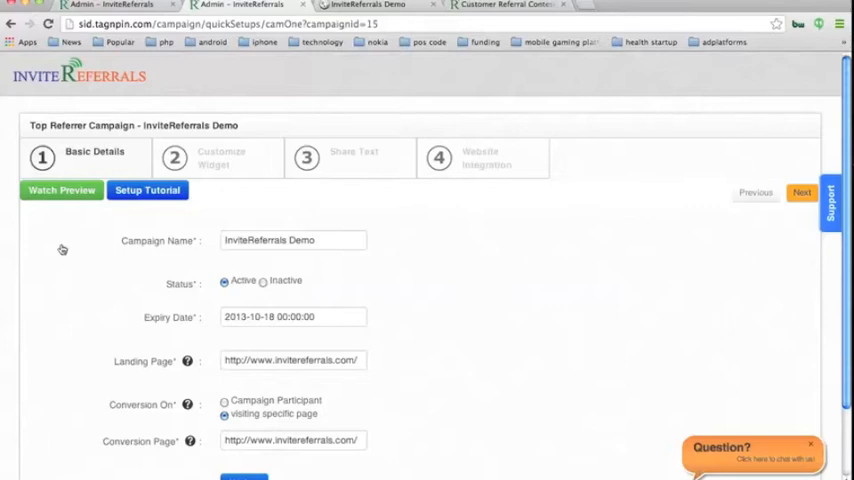
mouse_move(188, 296)
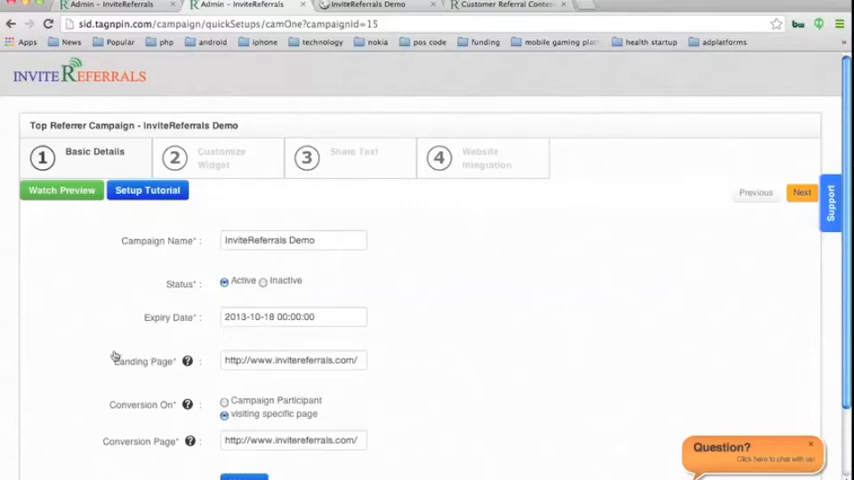
mouse_move(160, 372)
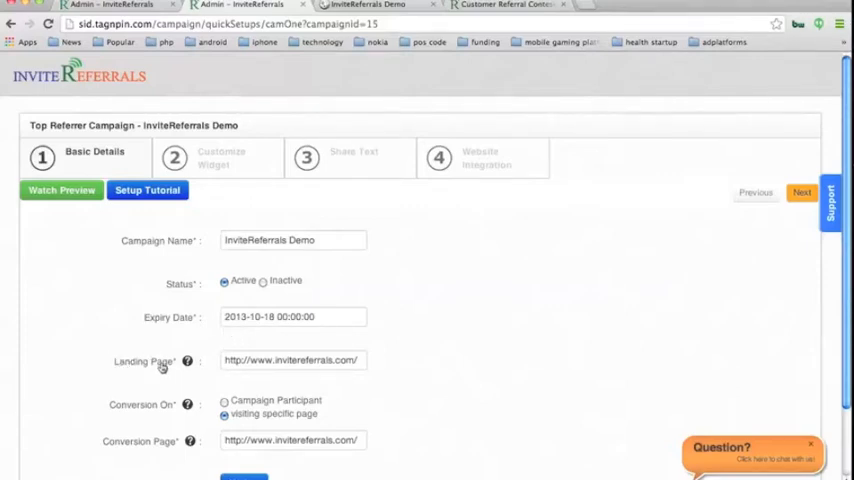
mouse_move(190, 404)
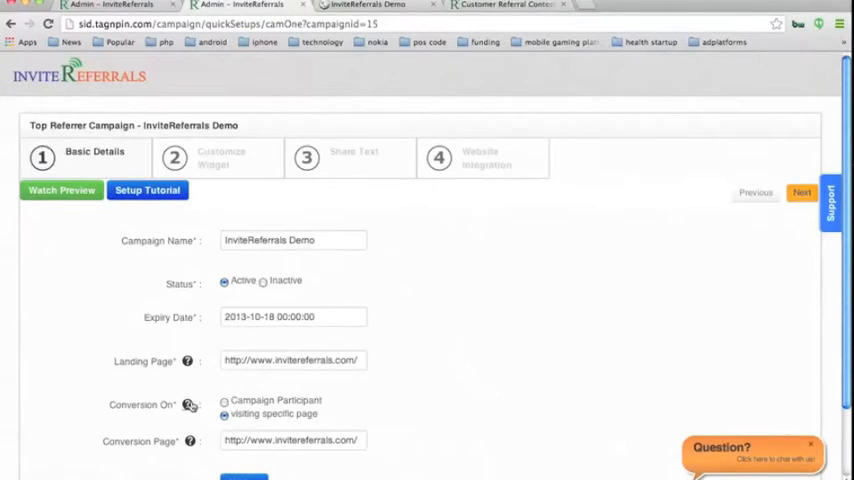
mouse_move(148, 424)
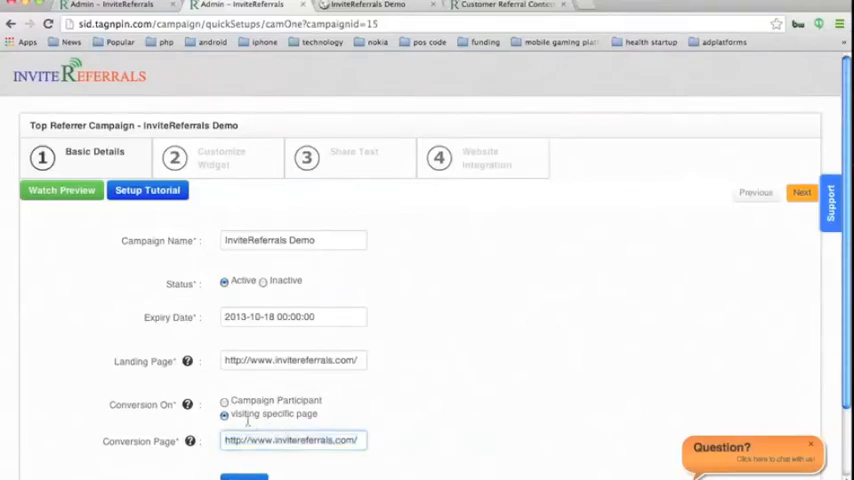
Set Conversion On to Campaign Participant and update the basic details, acknowledging the success alert
left_click(224, 400)
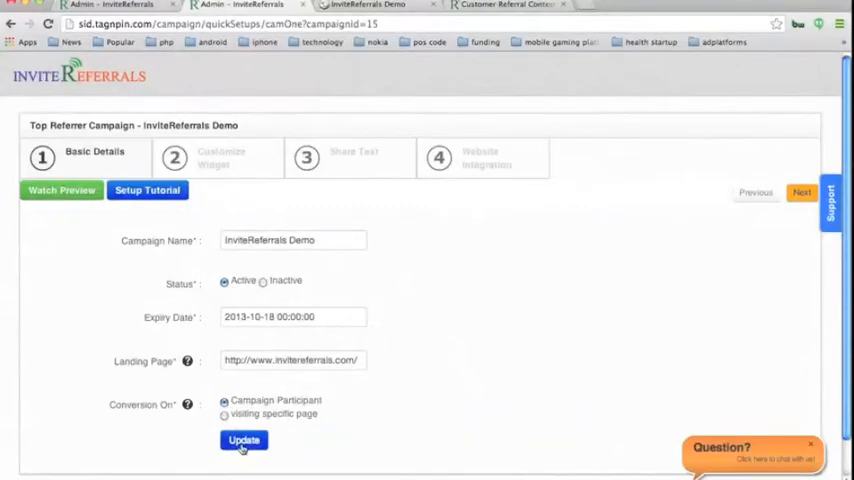
left_click(244, 440)
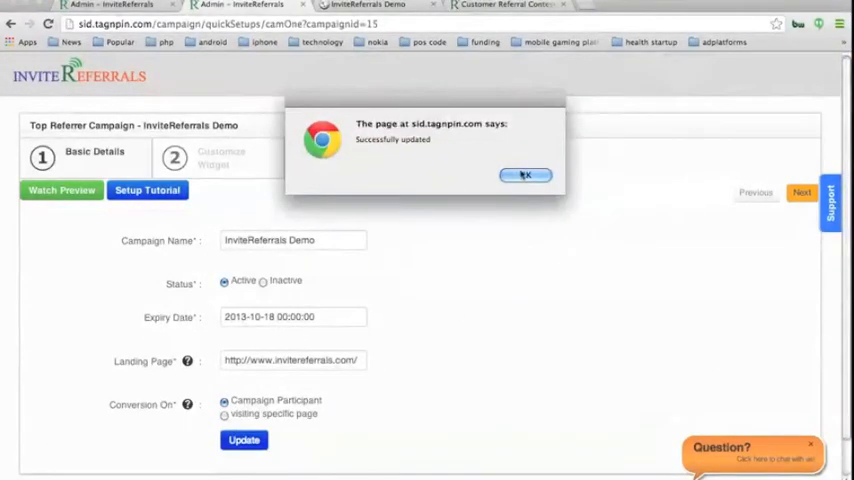
left_click(524, 174)
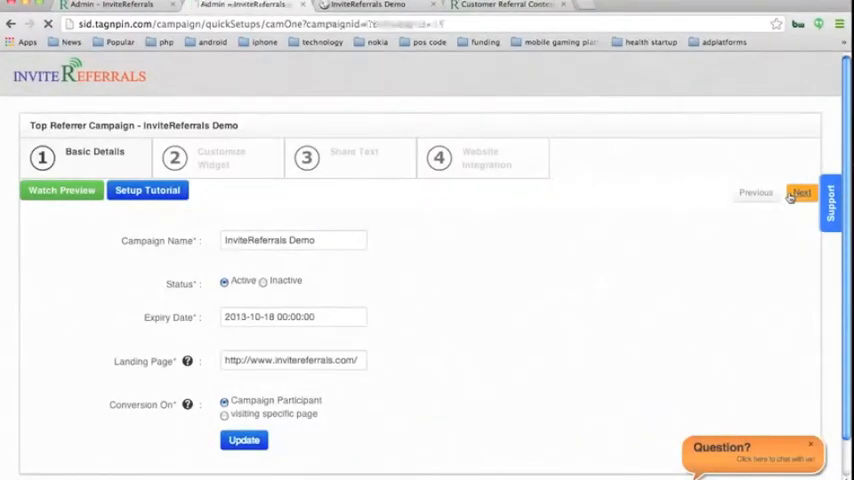
On the customize-widget step, insert 'trrt' after 'Top 3' in the popup description text
left_click(802, 192)
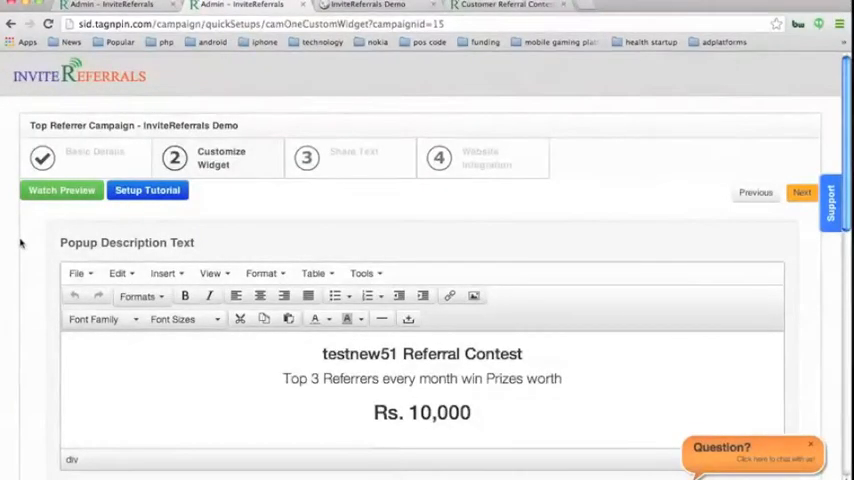
scroll("down", 3)
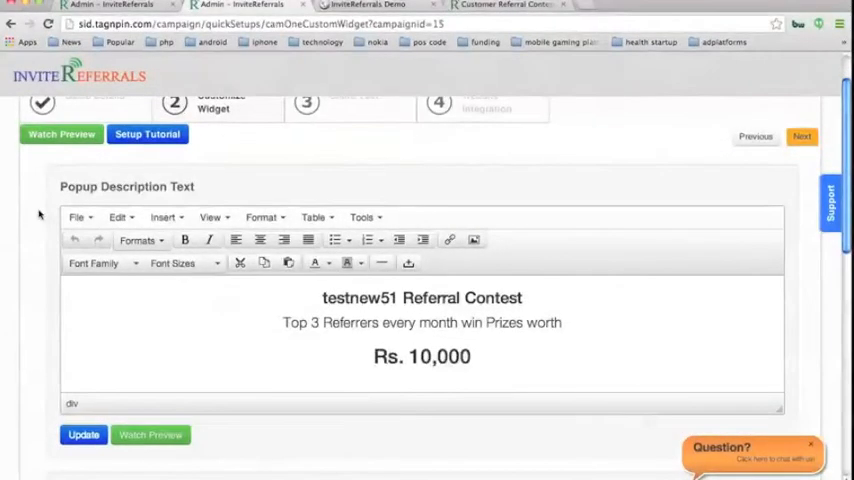
mouse_move(420, 322)
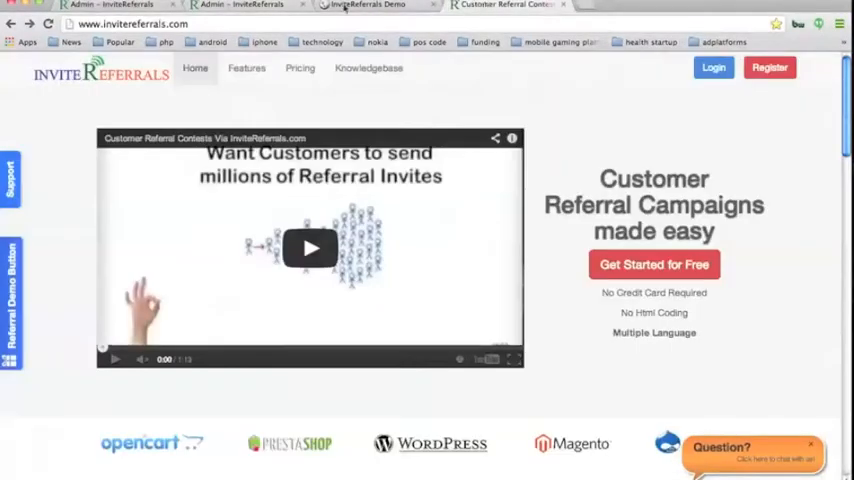
left_click(360, 6)
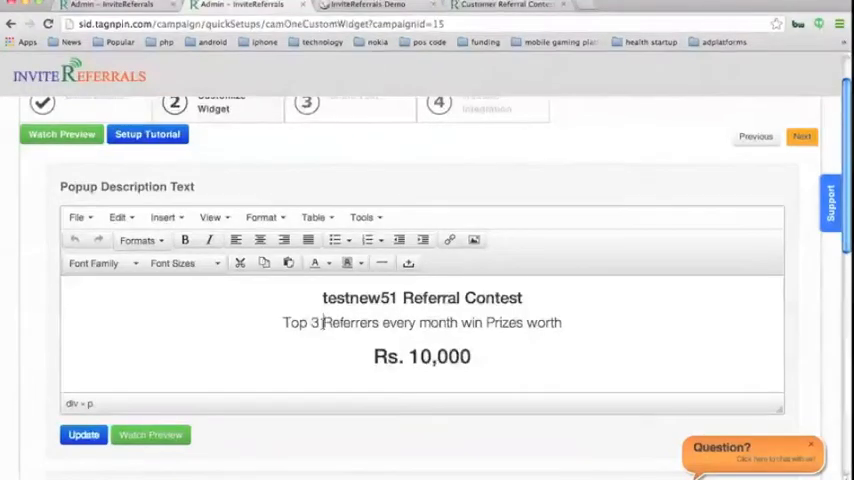
type("trrt")
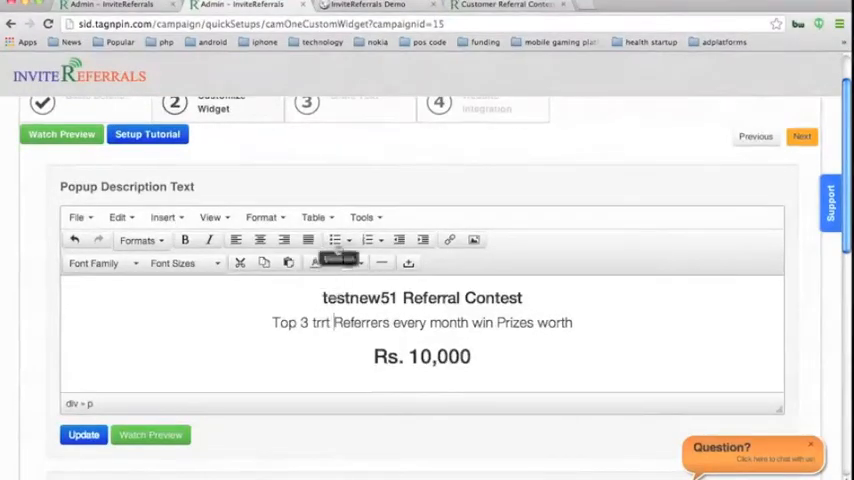
left_click(360, 216)
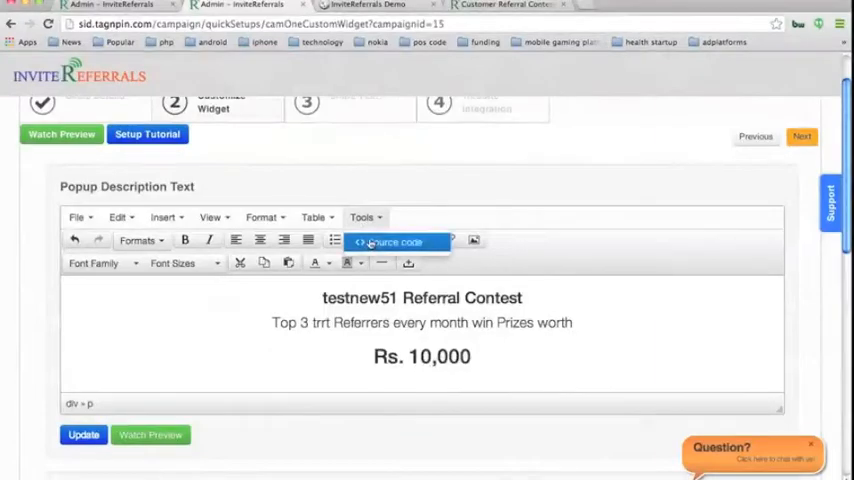
Briefly inspect the editor's HTML source, image and link insertion options without changing anything
left_click(396, 240)
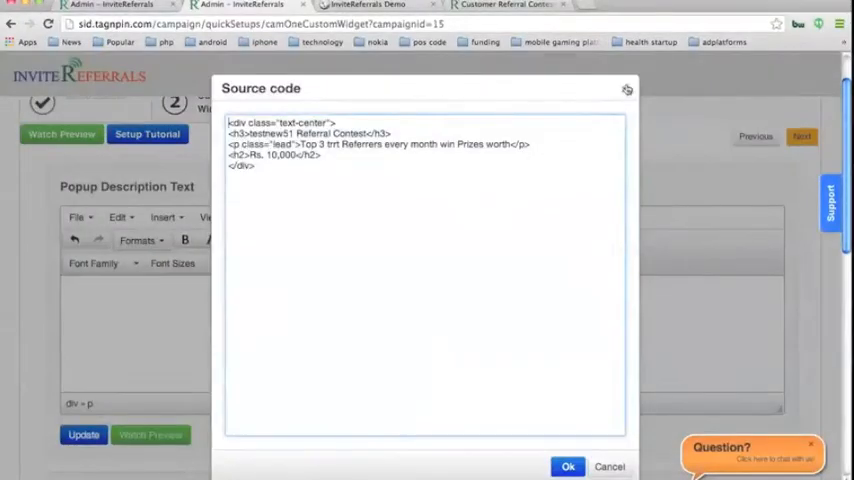
left_click(568, 466)
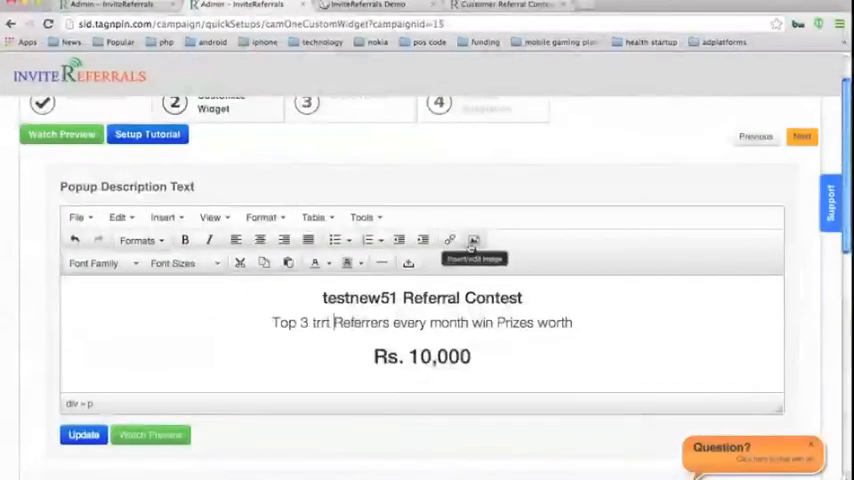
left_click(472, 240)
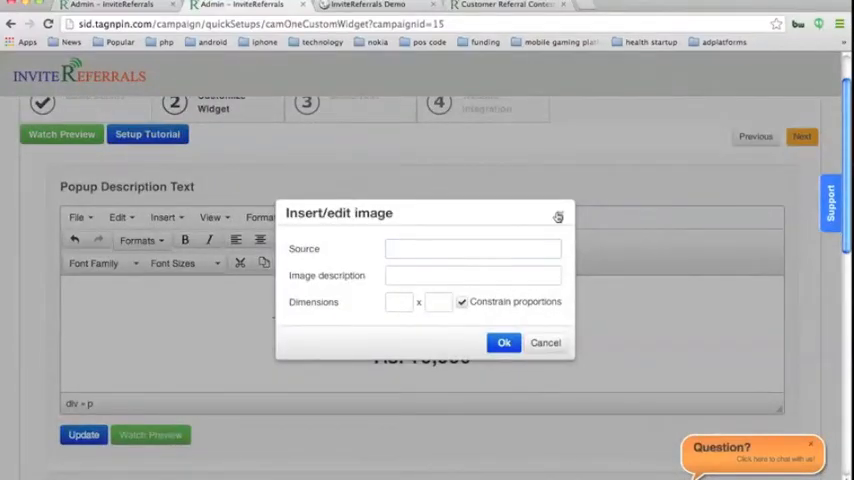
left_click(544, 342)
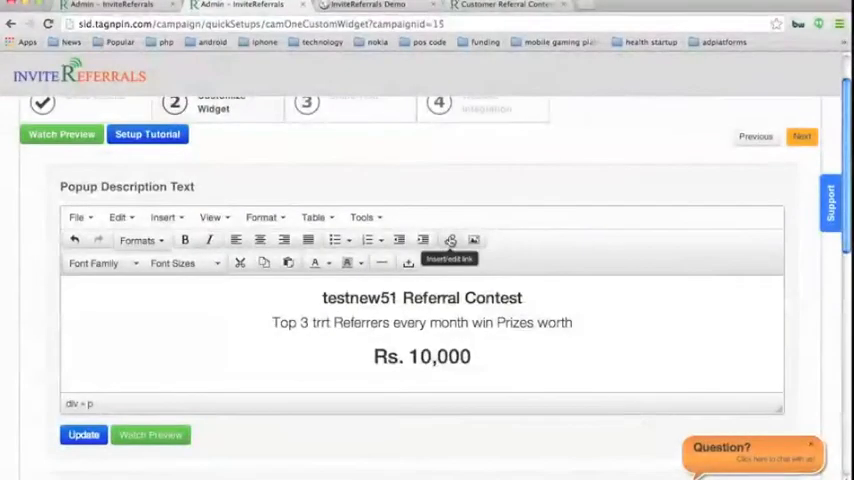
left_click(450, 240)
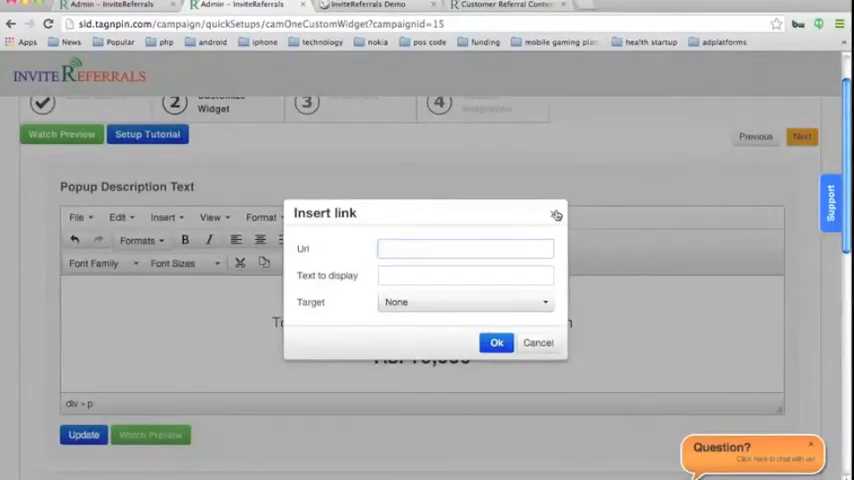
left_click(538, 342)
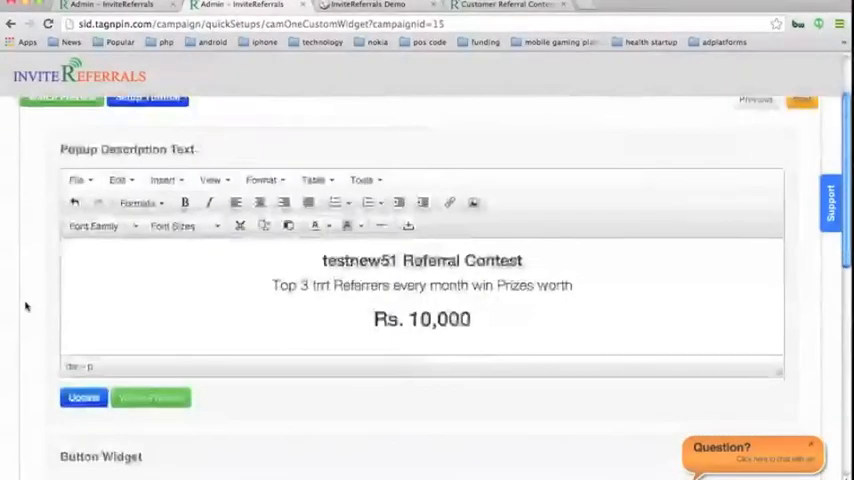
Update the edited popup description and acknowledge the confirmation
left_click(78, 400)
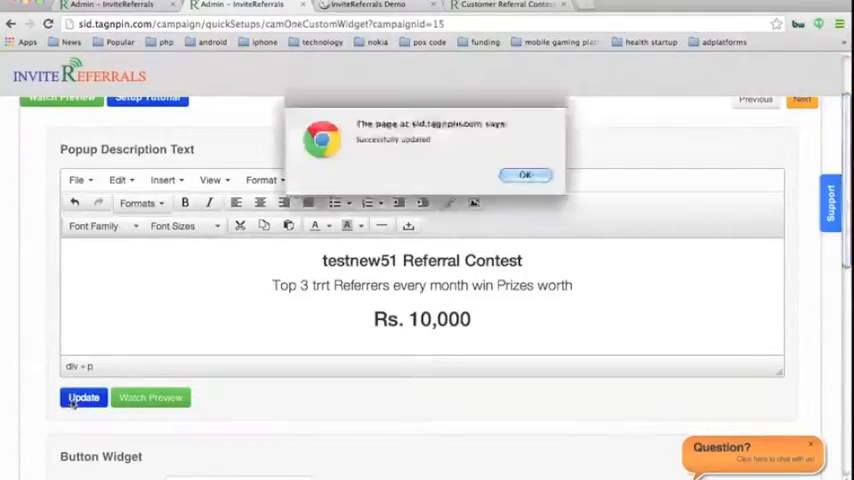
left_click(526, 174)
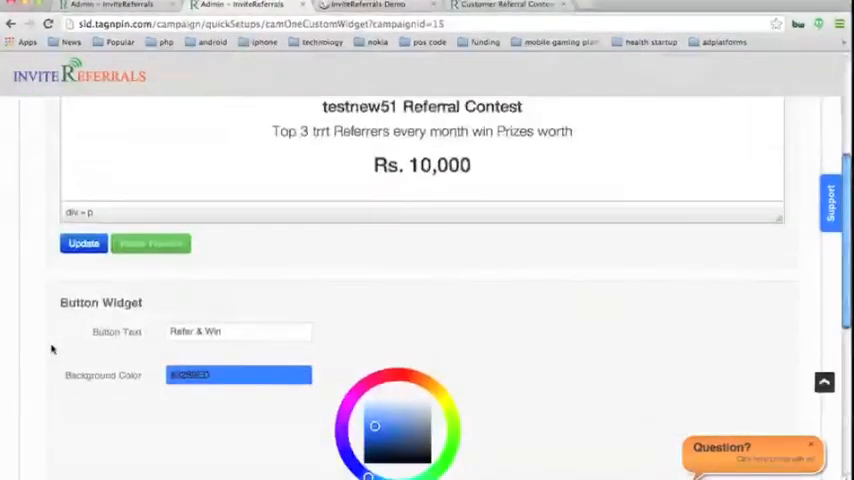
scroll("down", 3)
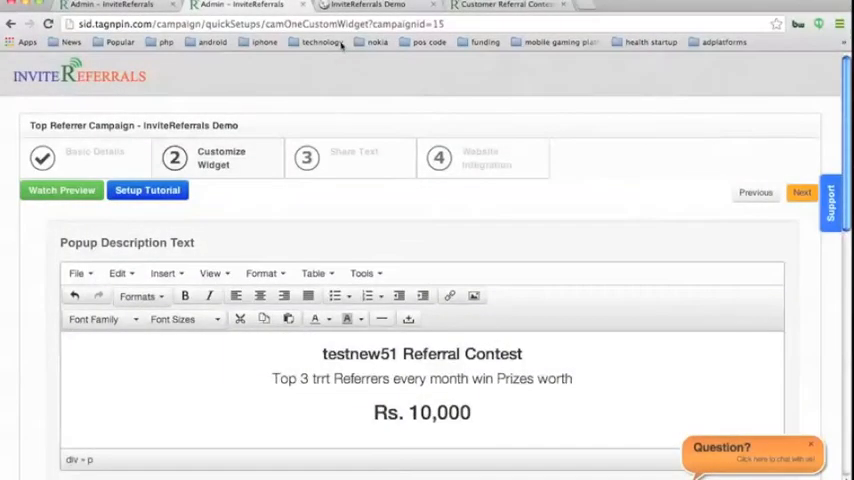
left_click(60, 190)
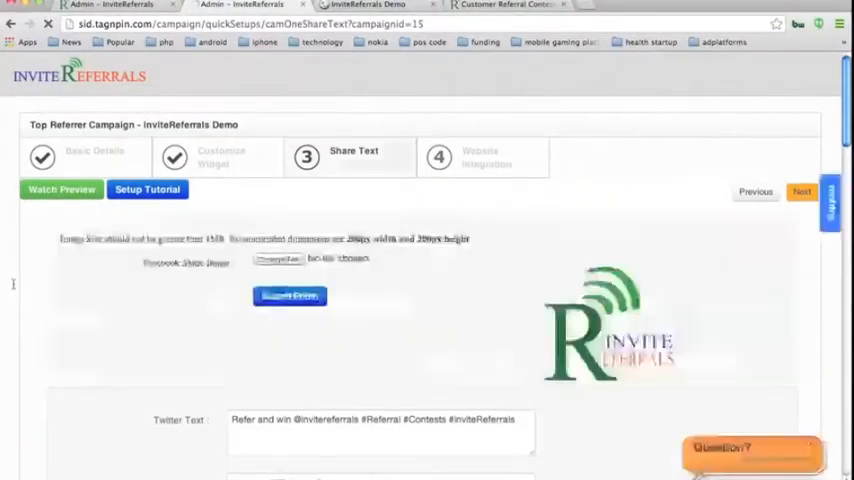
scroll("down", 3)
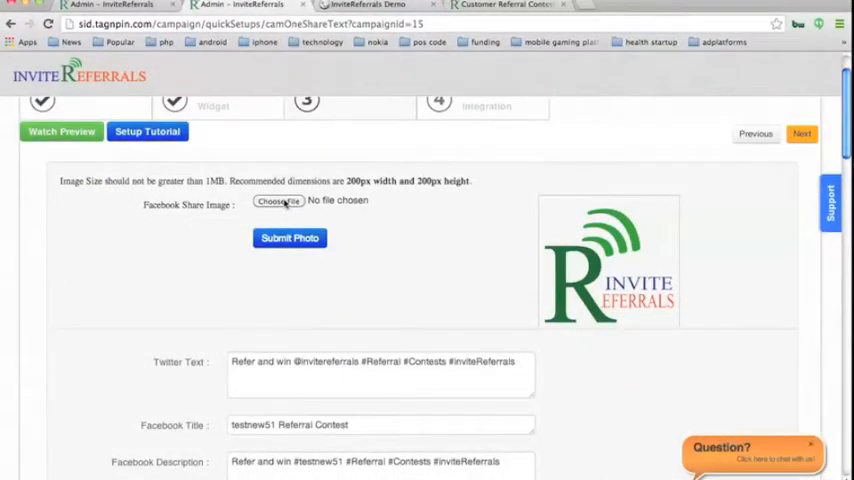
mouse_move(396, 218)
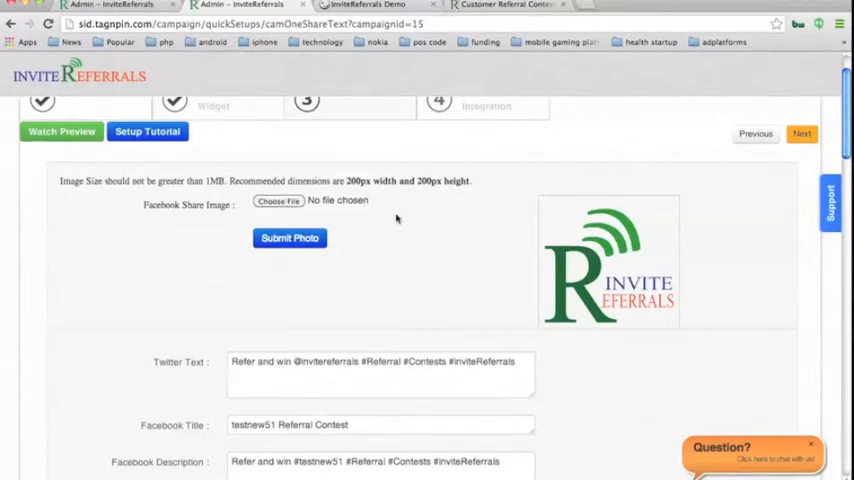
mouse_move(116, 294)
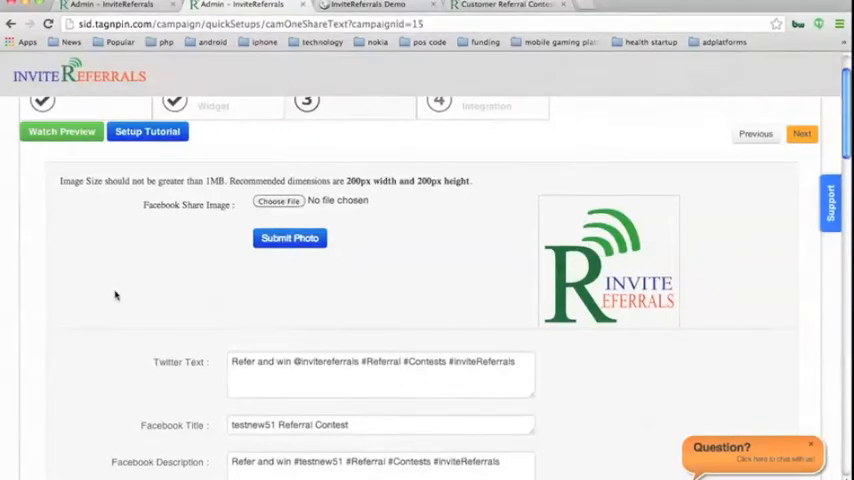
scroll("down", 3)
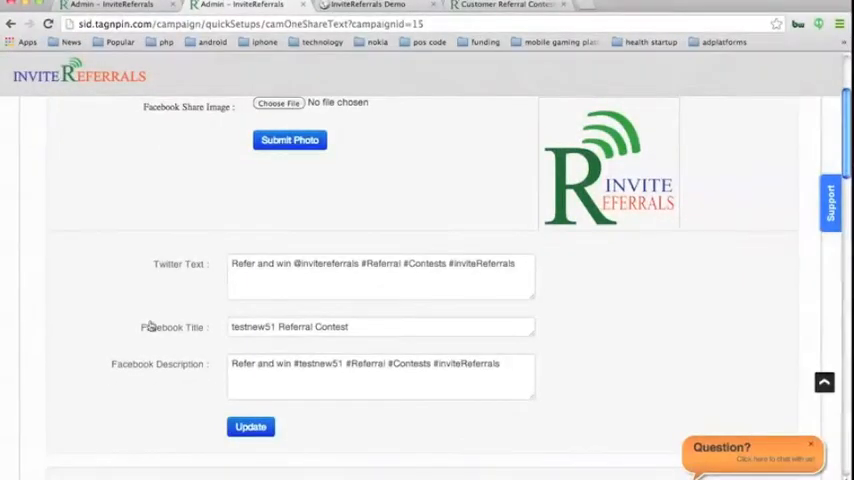
scroll("down", 3)
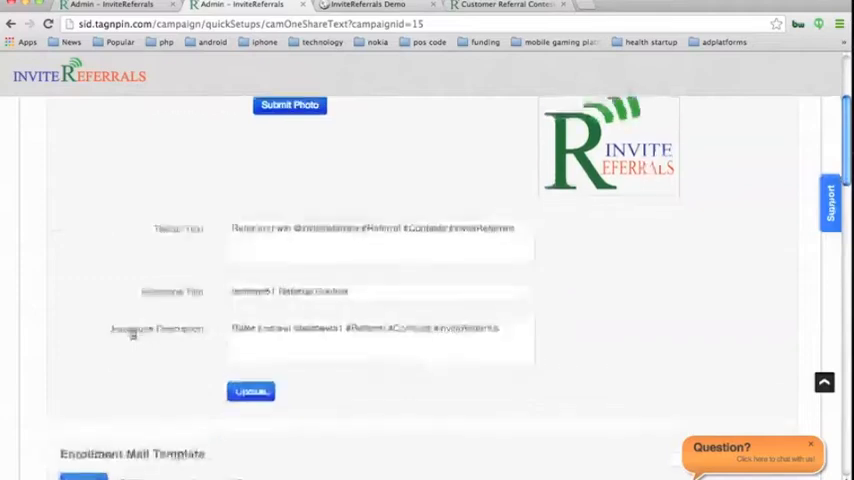
scroll("down", 3)
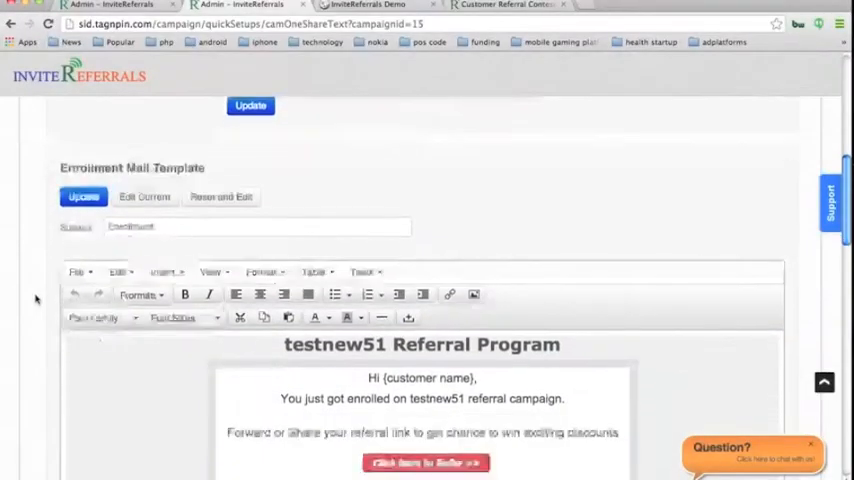
scroll("down", 3)
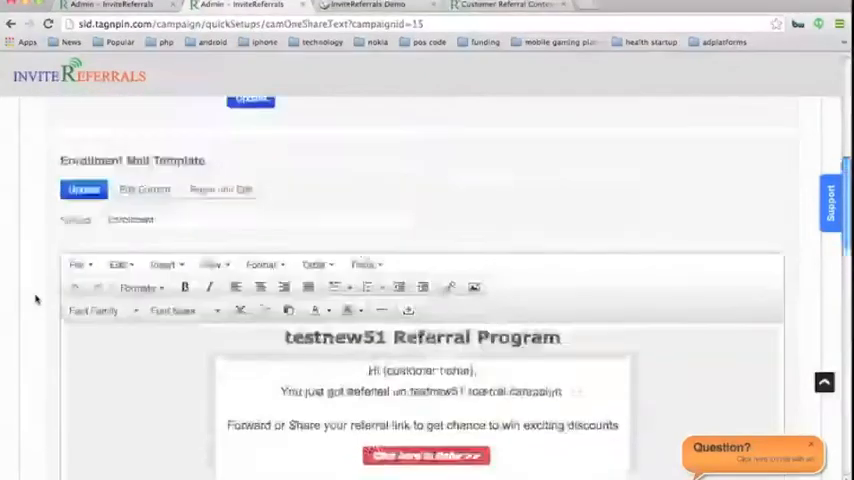
scroll("down", 3)
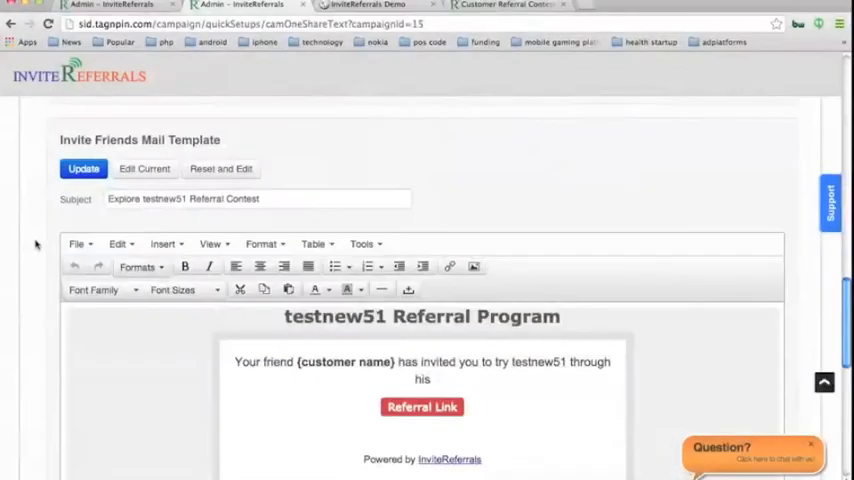
scroll("down", 3)
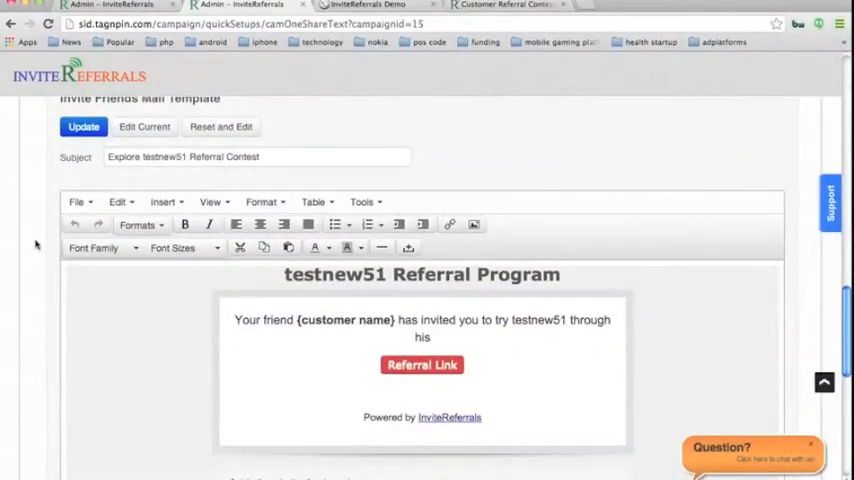
scroll("down", 3)
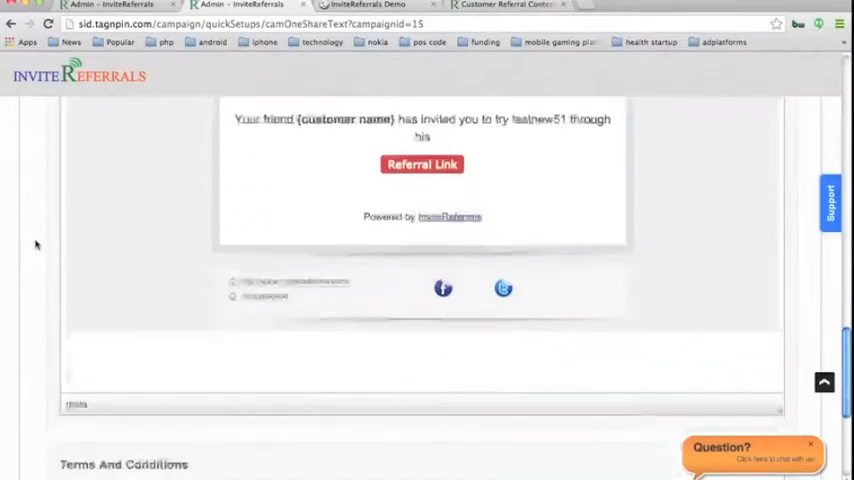
scroll("down", 3)
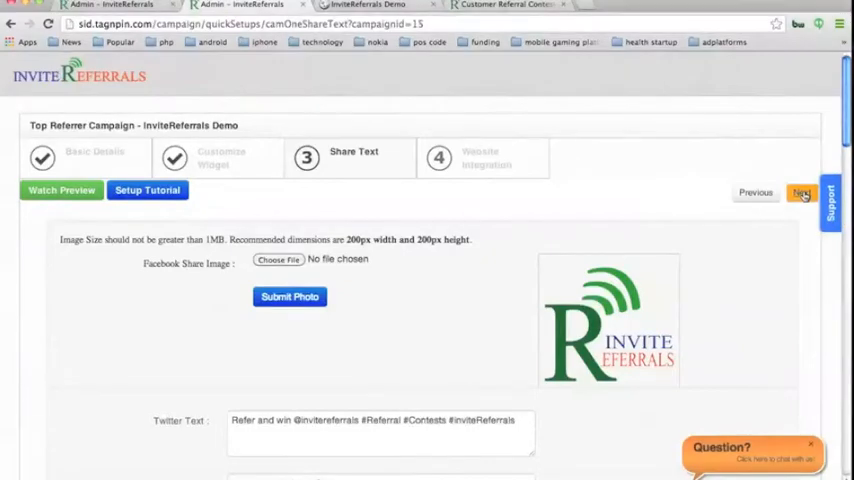
left_click(802, 192)
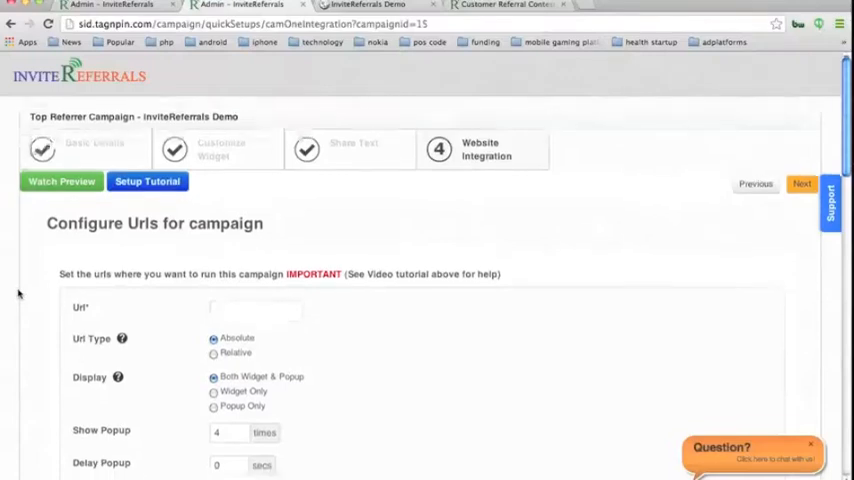
scroll("down", 3)
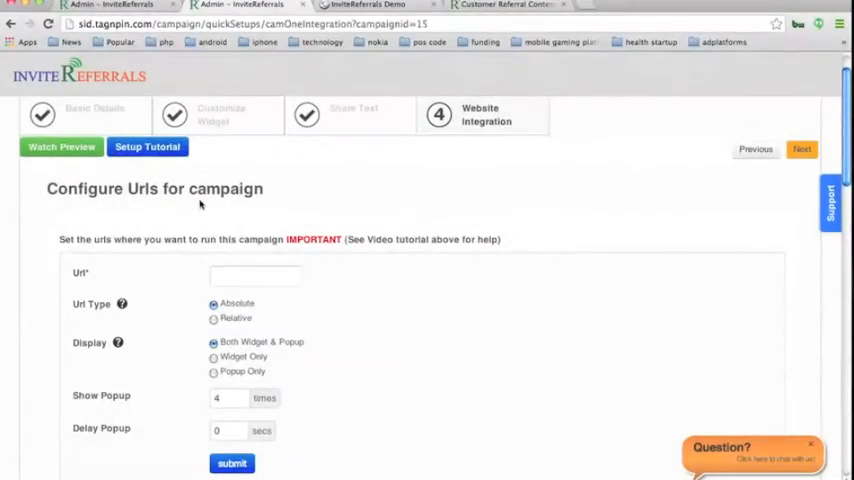
left_click(256, 276)
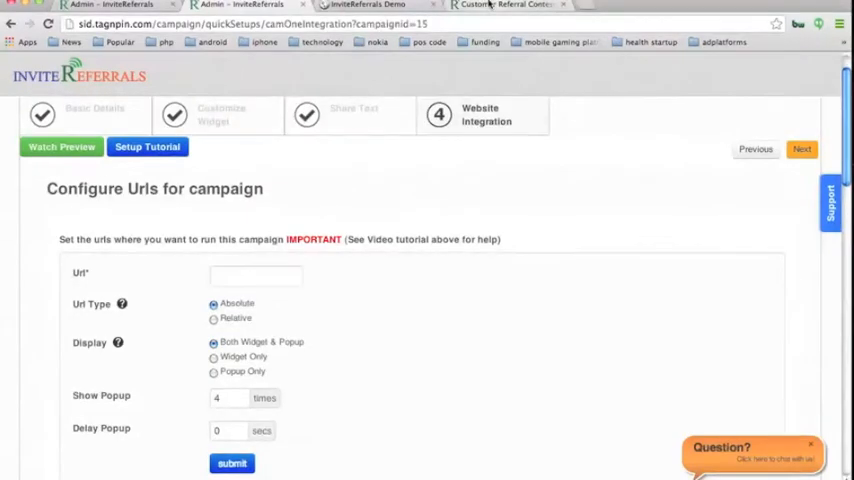
left_click(500, 4)
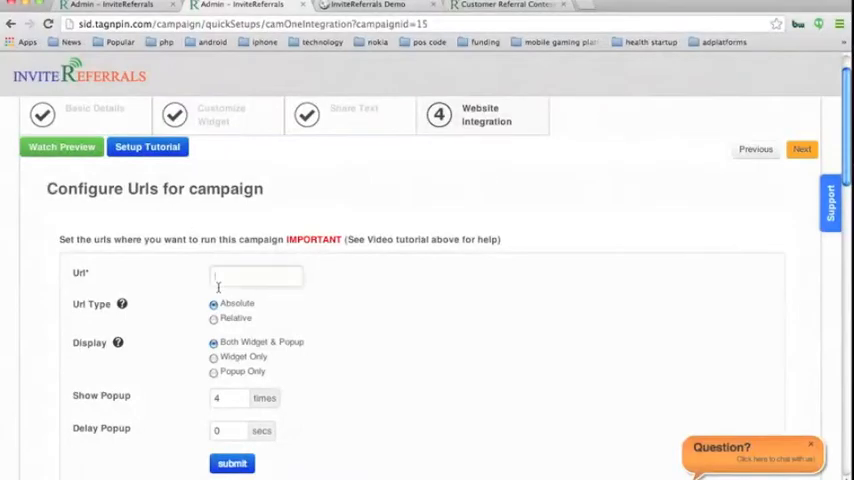
type("www.invitereferrals.com/")
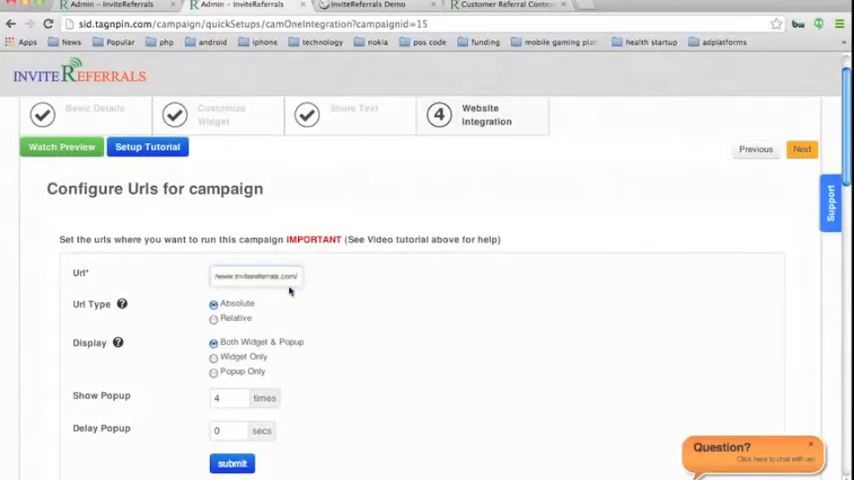
Keep the URL type Absolute with Both Widget & Popup display and view the contest popup preview
scroll("down", 3)
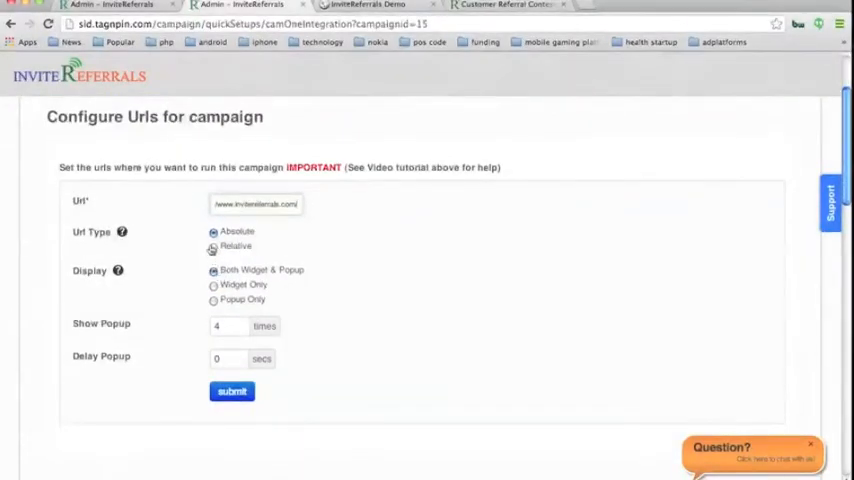
left_click(212, 232)
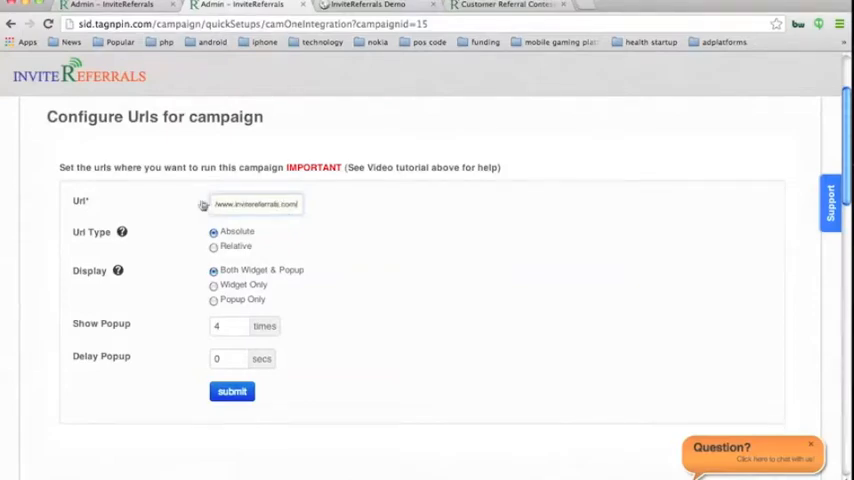
left_click(256, 204)
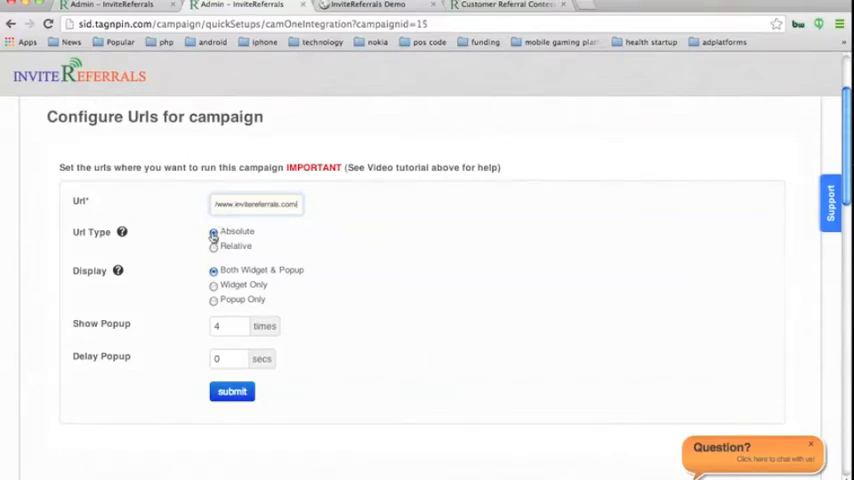
scroll("down", 3)
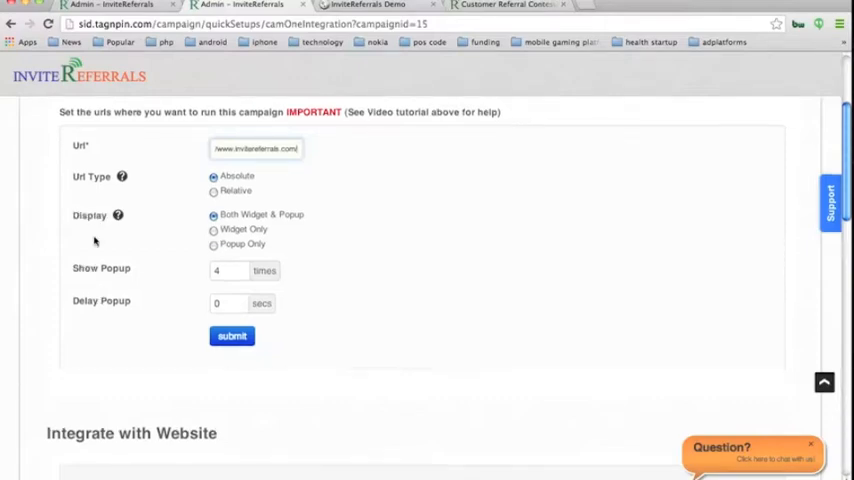
scroll("down", 3)
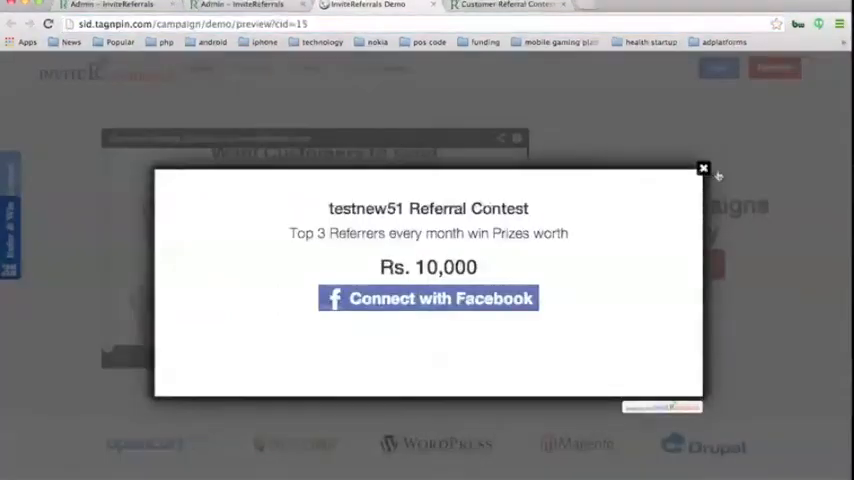
Close the preview popup and submit the campaign URL settings, acknowledging the success alert
left_click(702, 168)
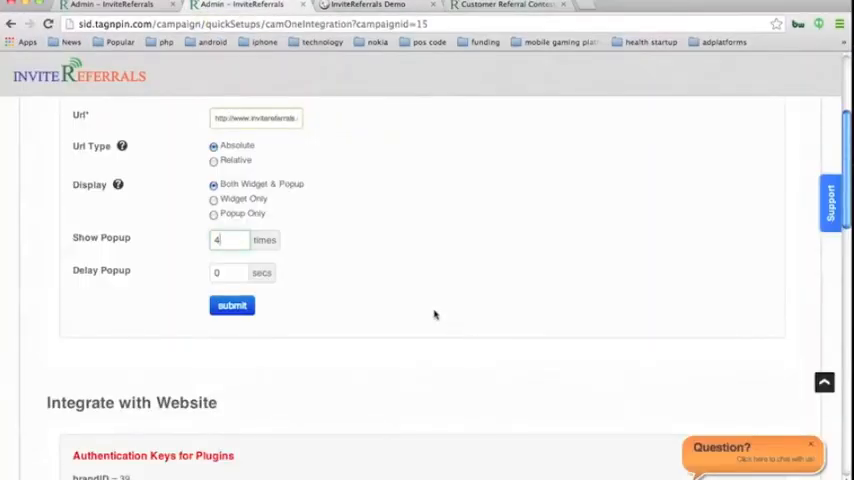
left_click(232, 304)
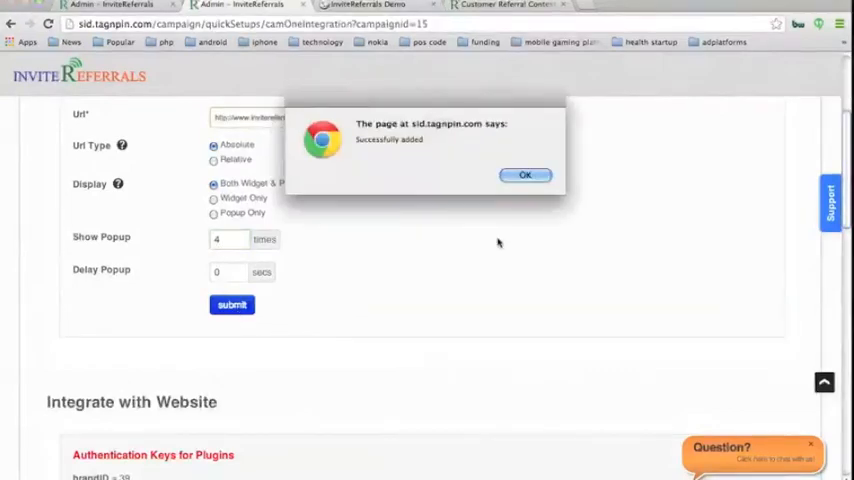
left_click(524, 176)
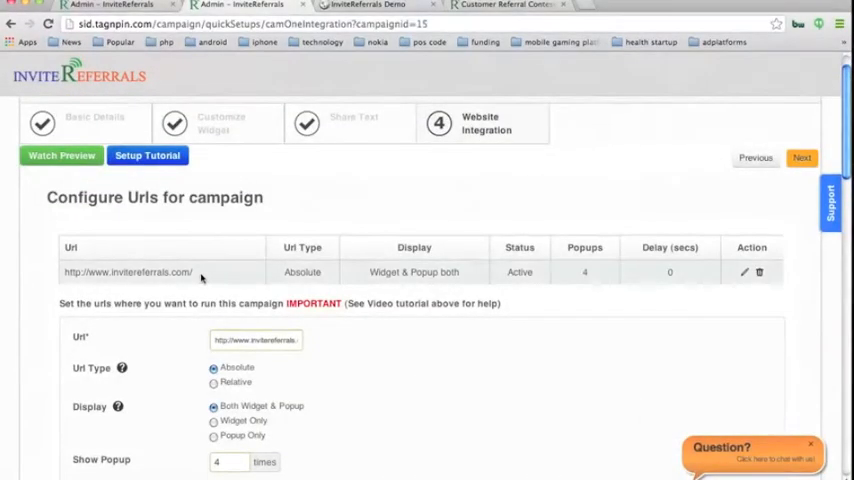
Return from the public homepage tab to the admin wizard's website integration step
left_click(256, 340)
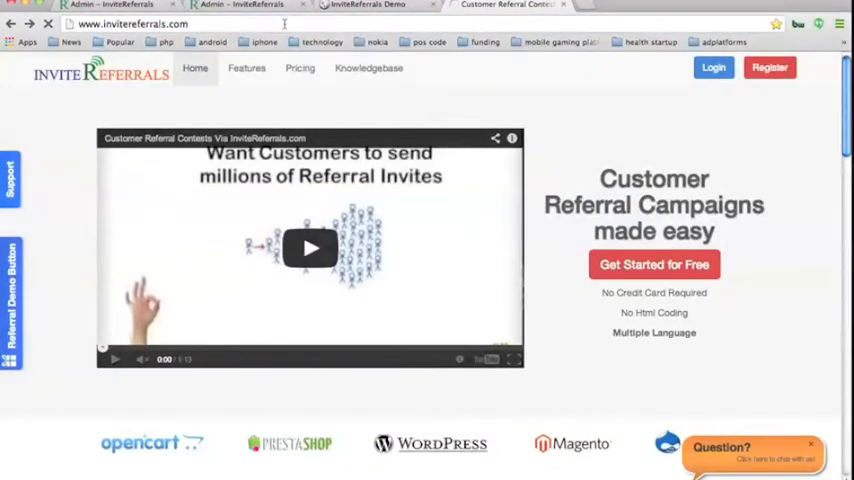
left_click(300, 68)
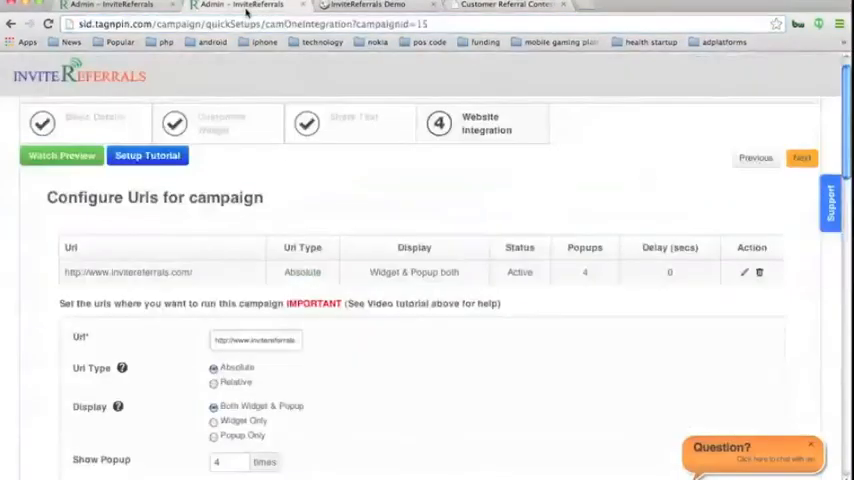
Add an additional page address to the configured URLs list
left_click(256, 340)
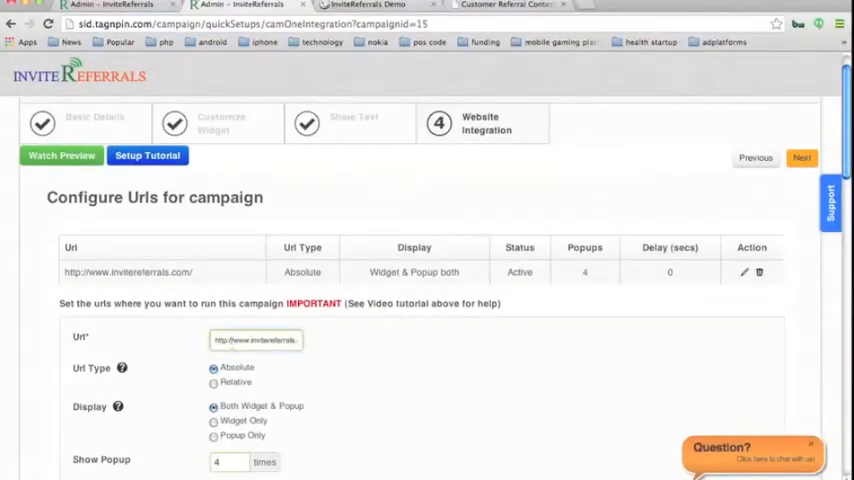
scroll("down", 3)
type(".com/campaign/site/pricel")
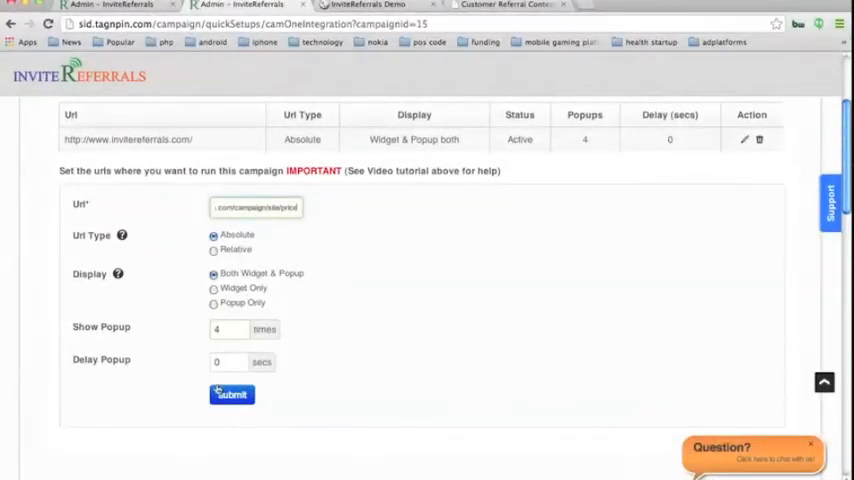
left_click(232, 396)
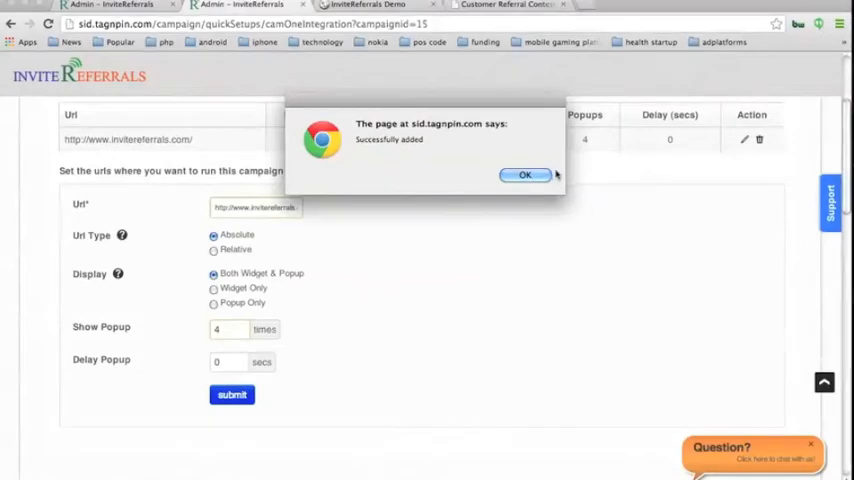
left_click(524, 174)
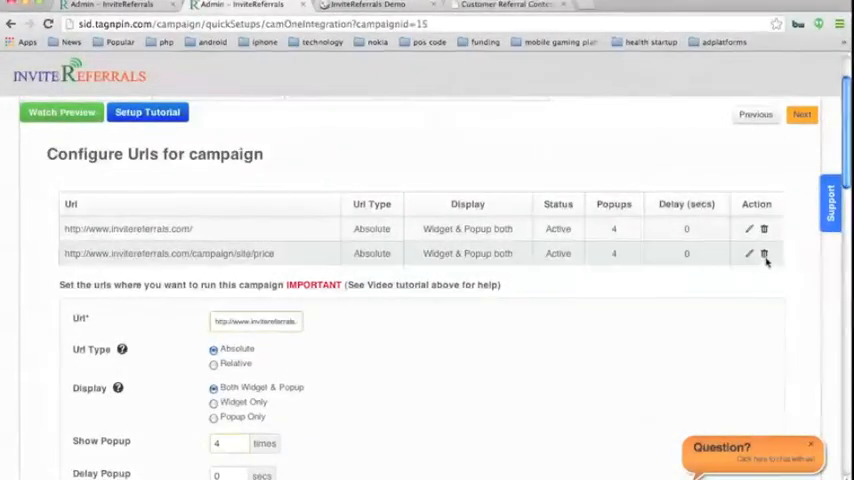
Delete the newly added second URL entry and confirm the deletion
left_click(764, 252)
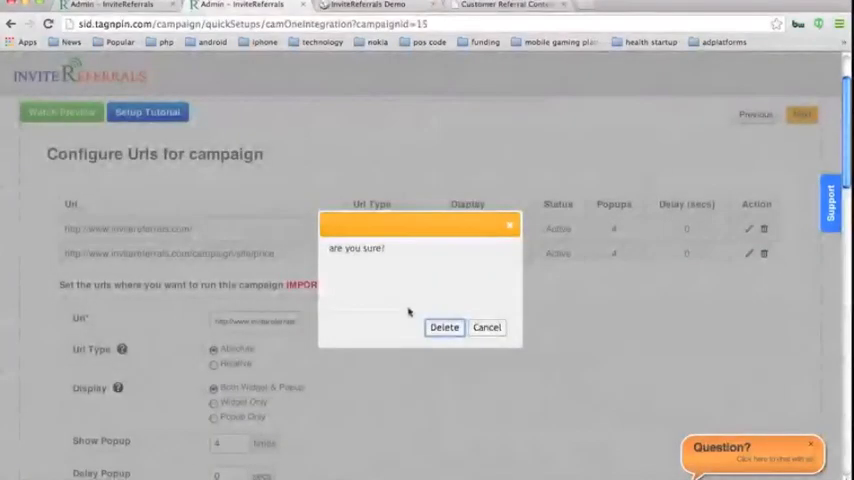
left_click(444, 328)
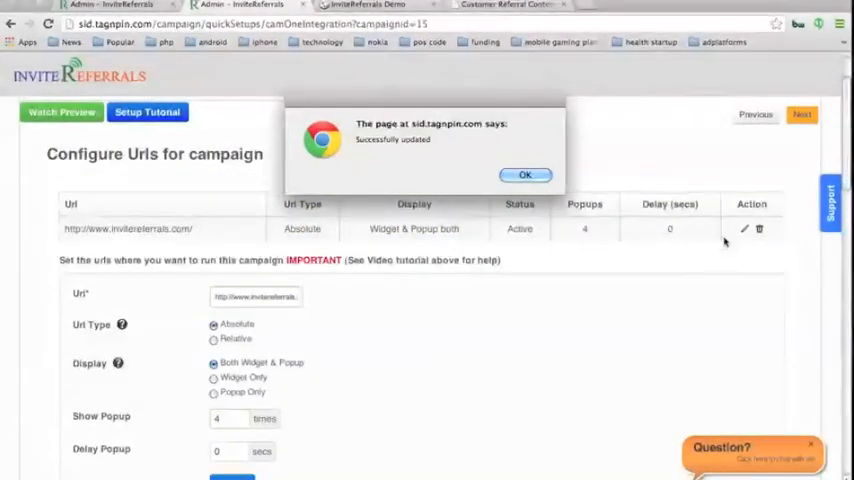
left_click(524, 174)
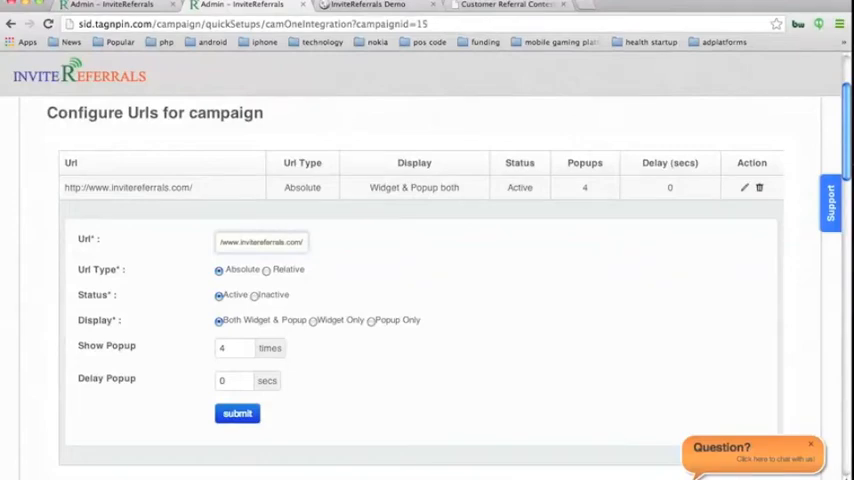
Change the remaining site URL's matching type from Absolute to Relative and save it
left_click(266, 268)
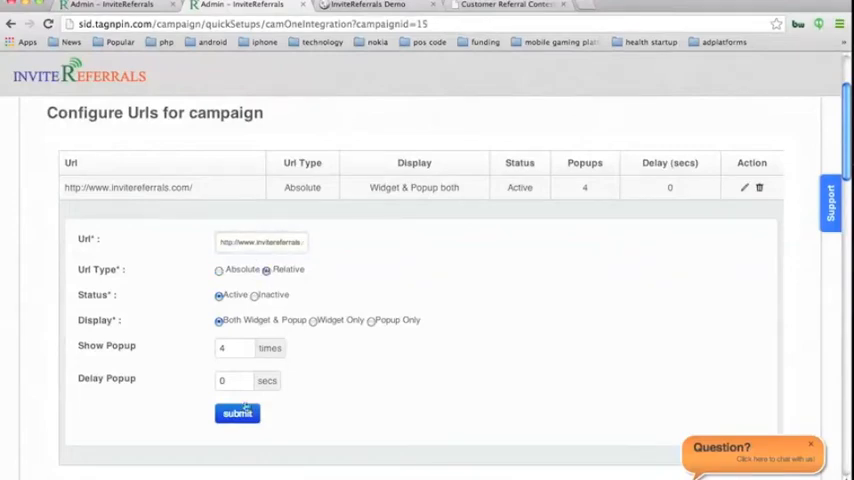
left_click(236, 412)
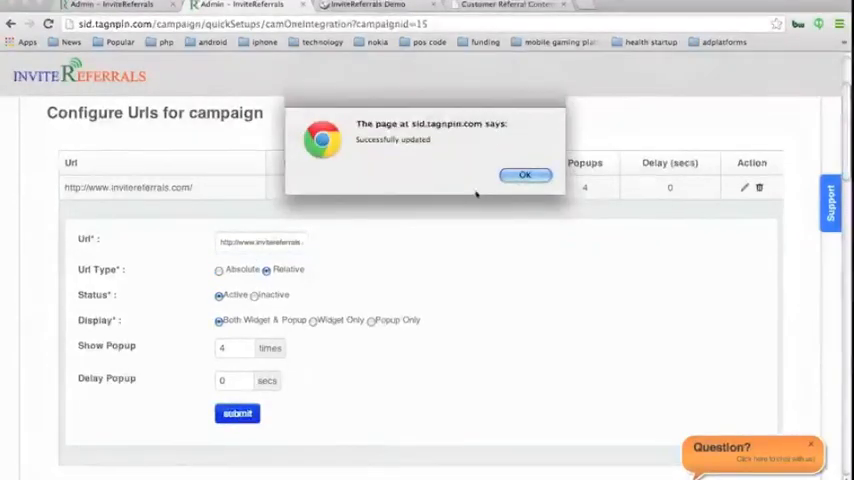
left_click(524, 176)
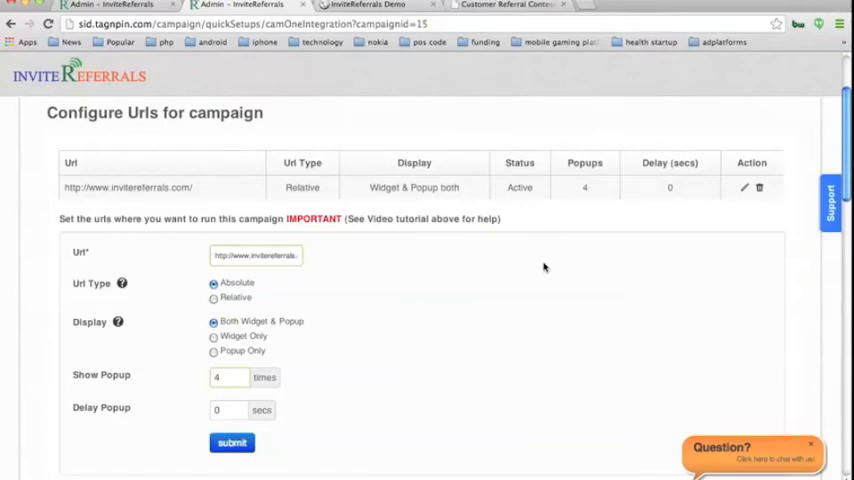
scroll("down", 3)
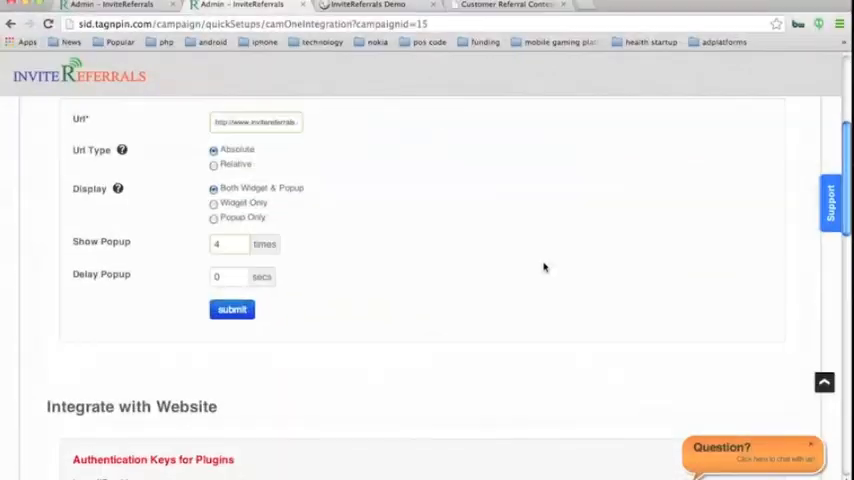
scroll("down", 3)
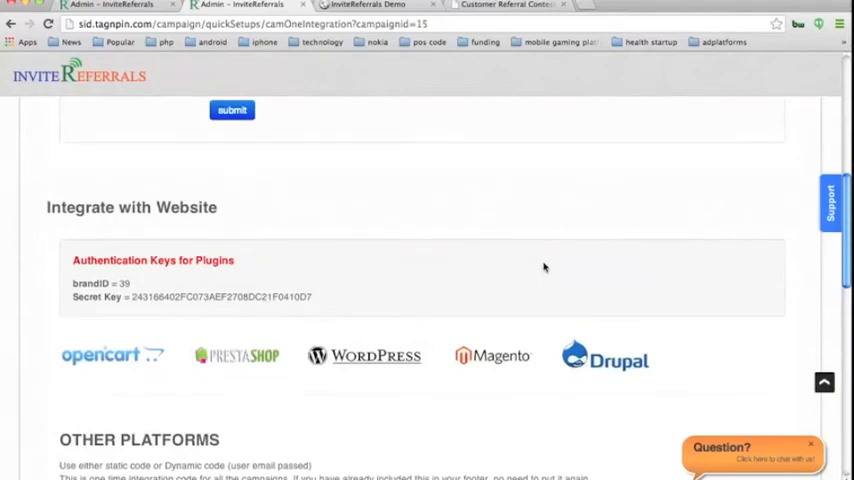
scroll("down", 3)
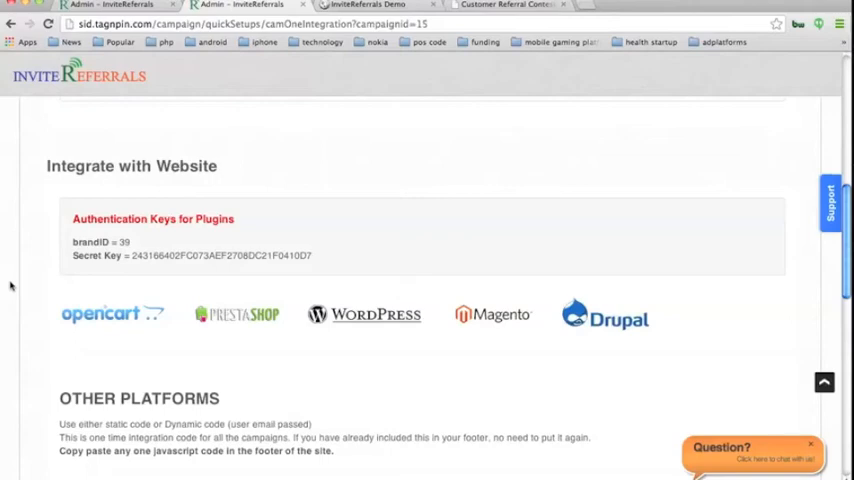
scroll("down", 3)
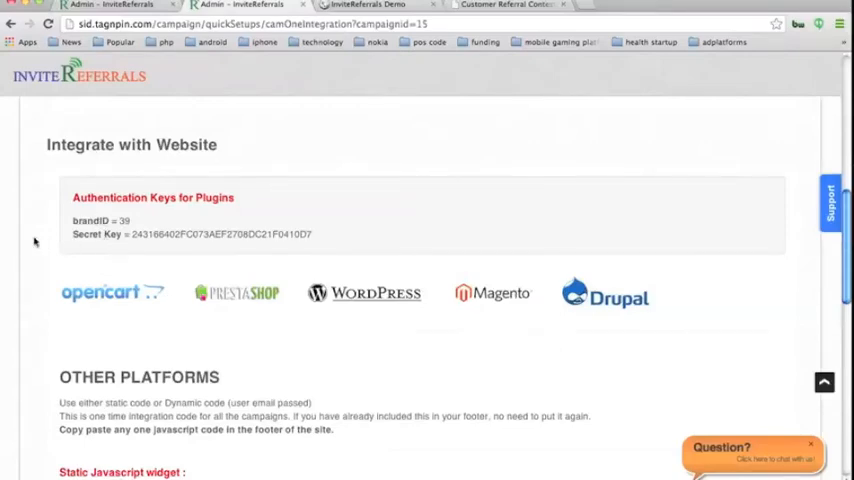
scroll("down", 3)
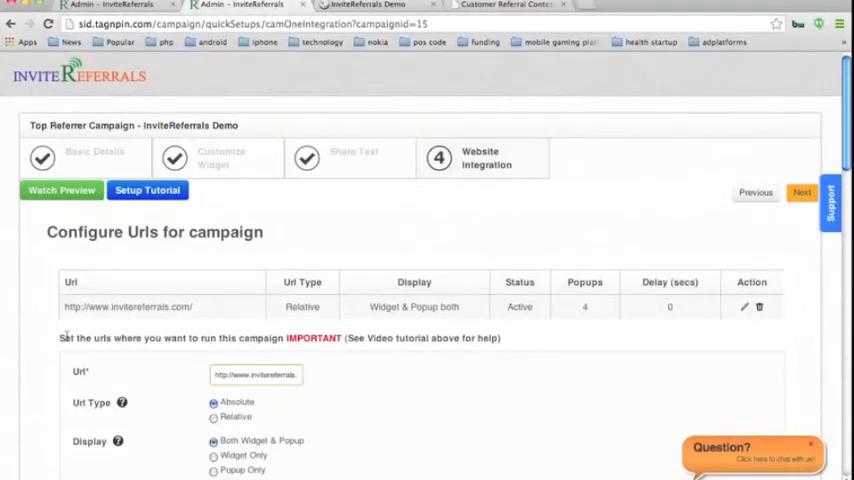
mouse_move(588, 320)
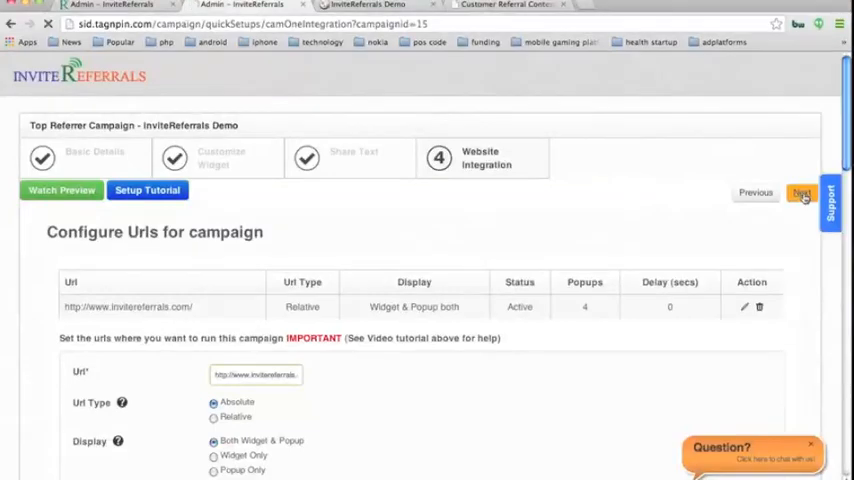
Finish the wizard, go to My Campaigns and reopen the InviteReferrals Demo campaign for editing
left_click(808, 192)
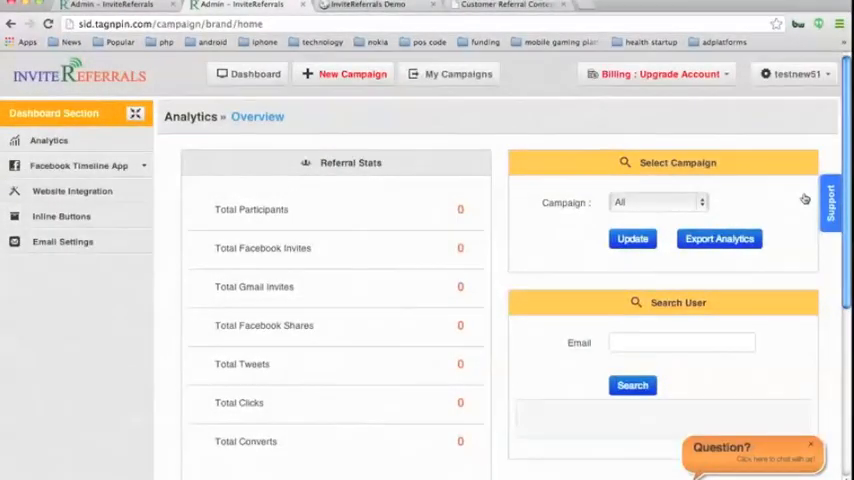
left_click(458, 72)
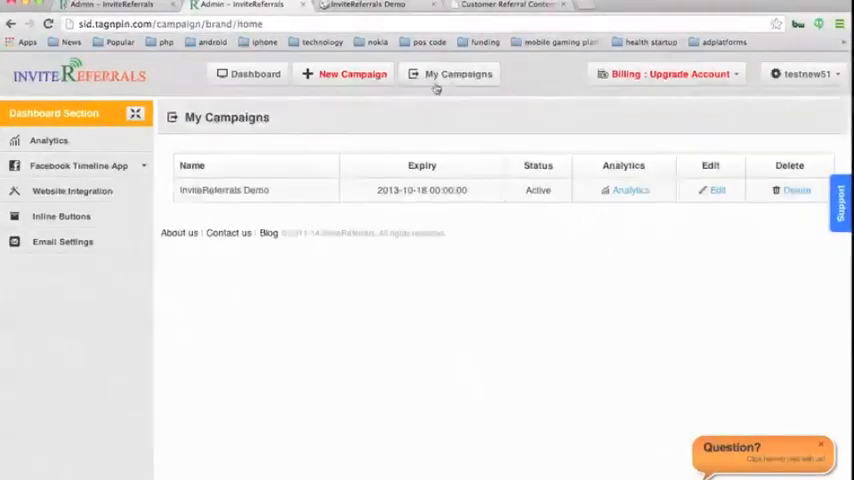
mouse_move(684, 232)
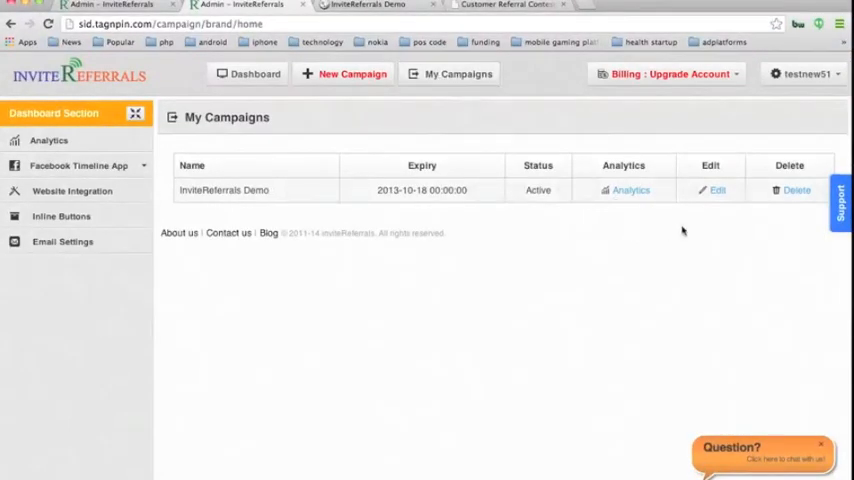
left_click(716, 190)
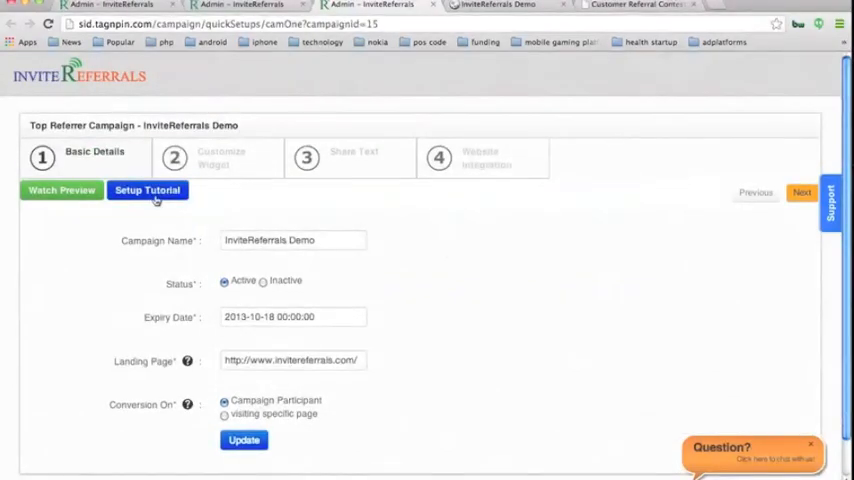
mouse_move(280, 220)
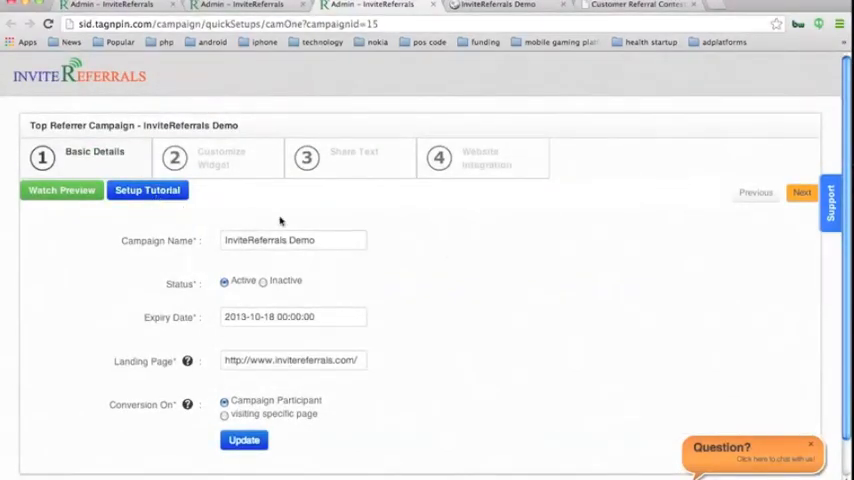